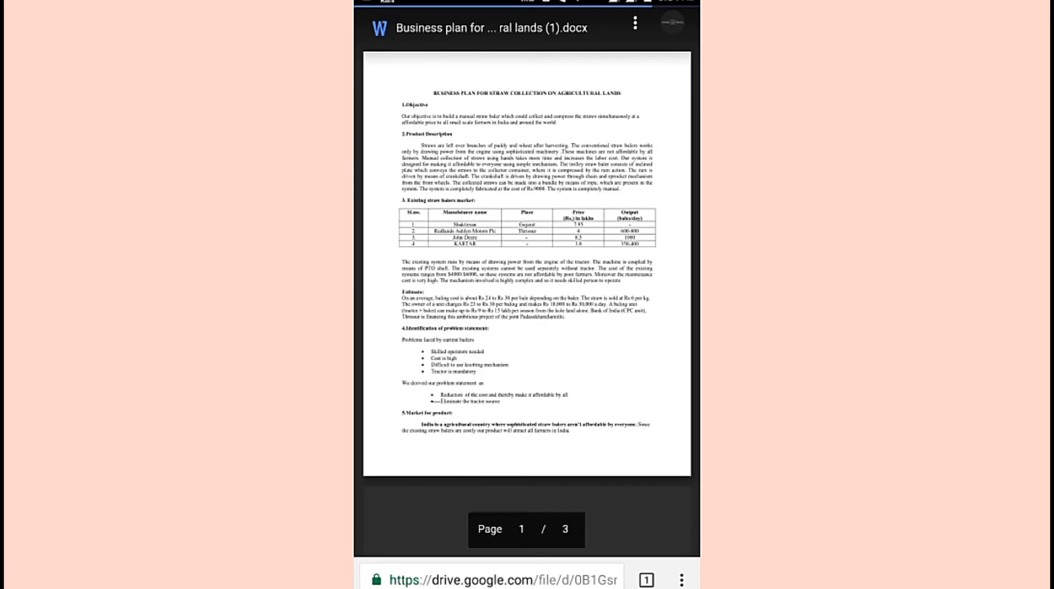
- Set LongScreenshot capture resolution to 1920×1080, keeping JPEG, high precision and status-bar removal
scroll(down, 3)
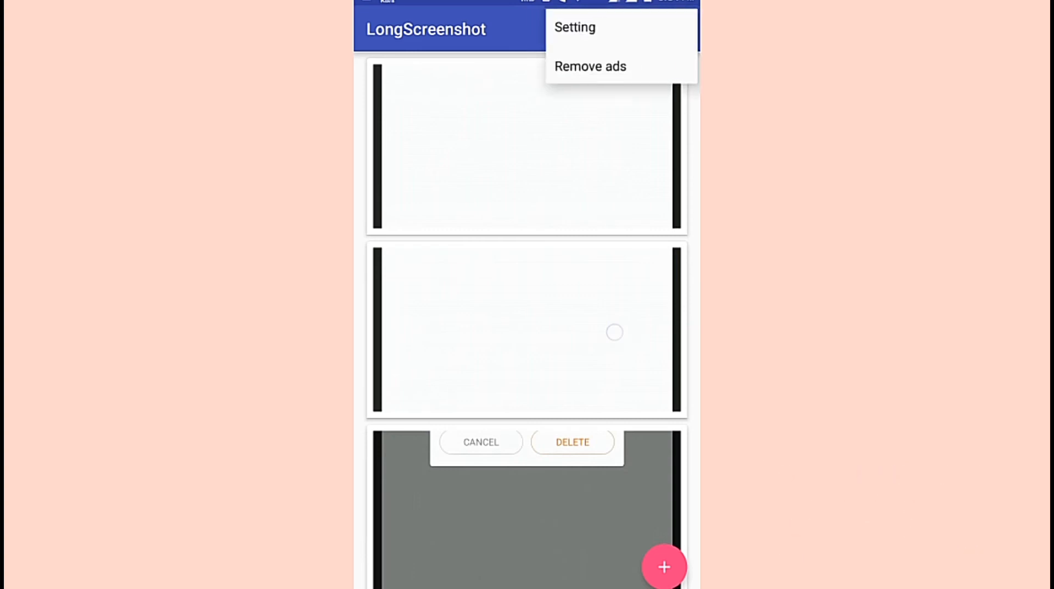
click(575, 27)
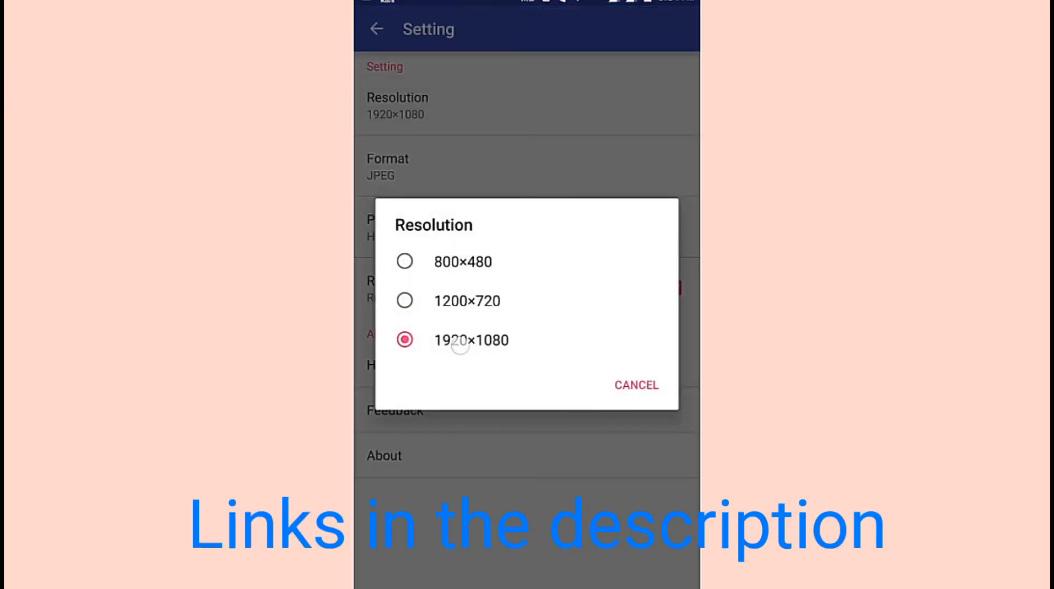
click(635, 384)
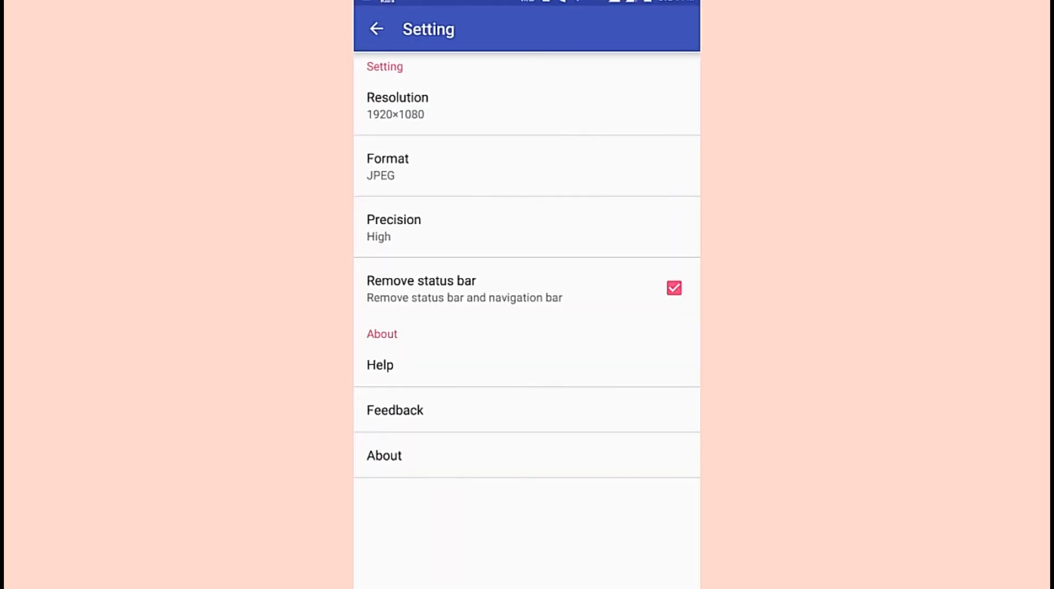
click(375, 29)
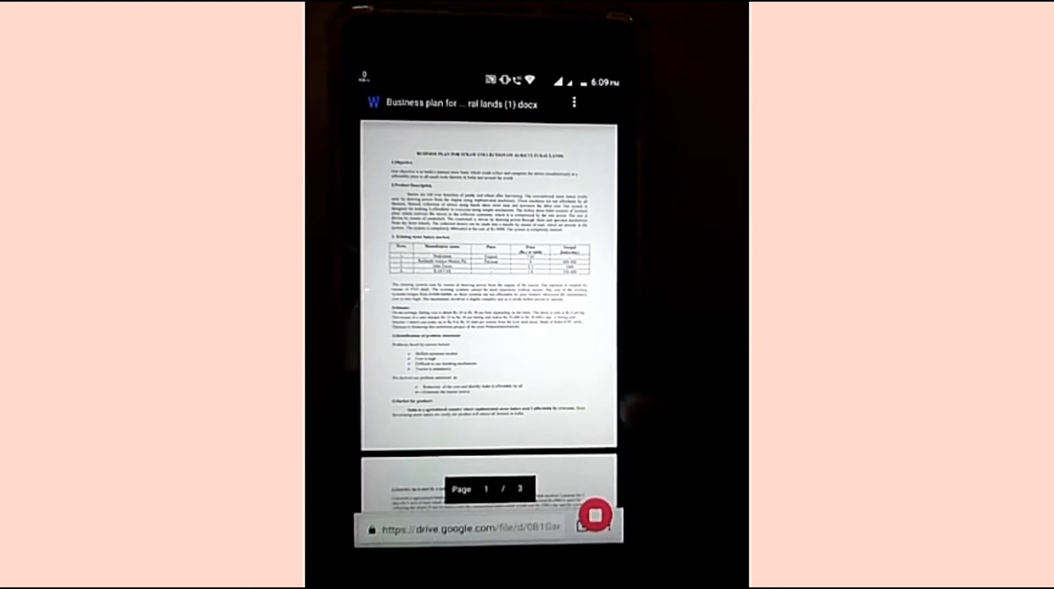
- Scroll the business plan document from page 1 into page 2 while capturing
scroll(down, 3)
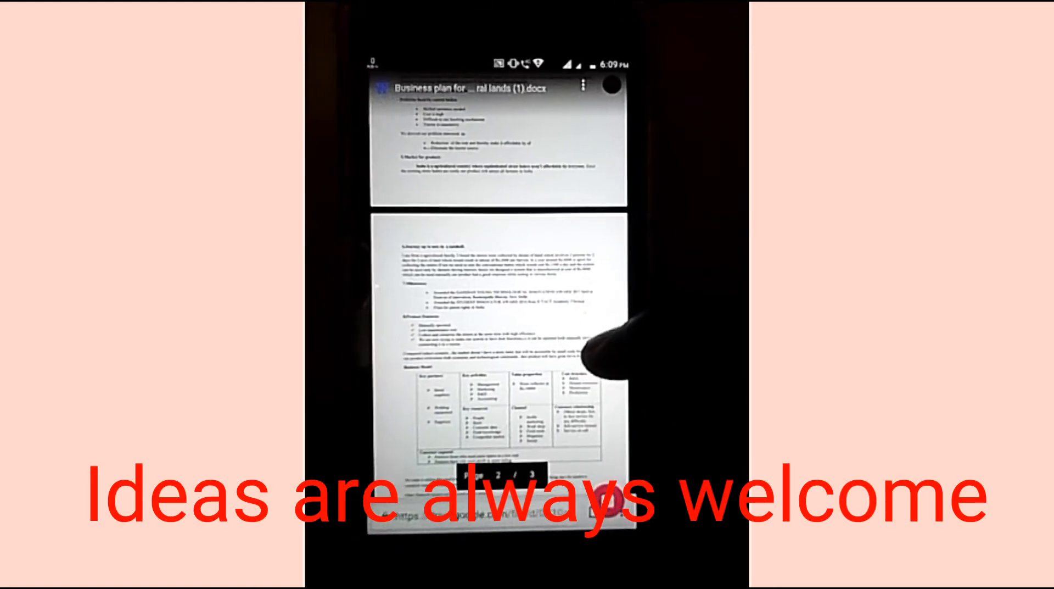
scroll(up, 3)
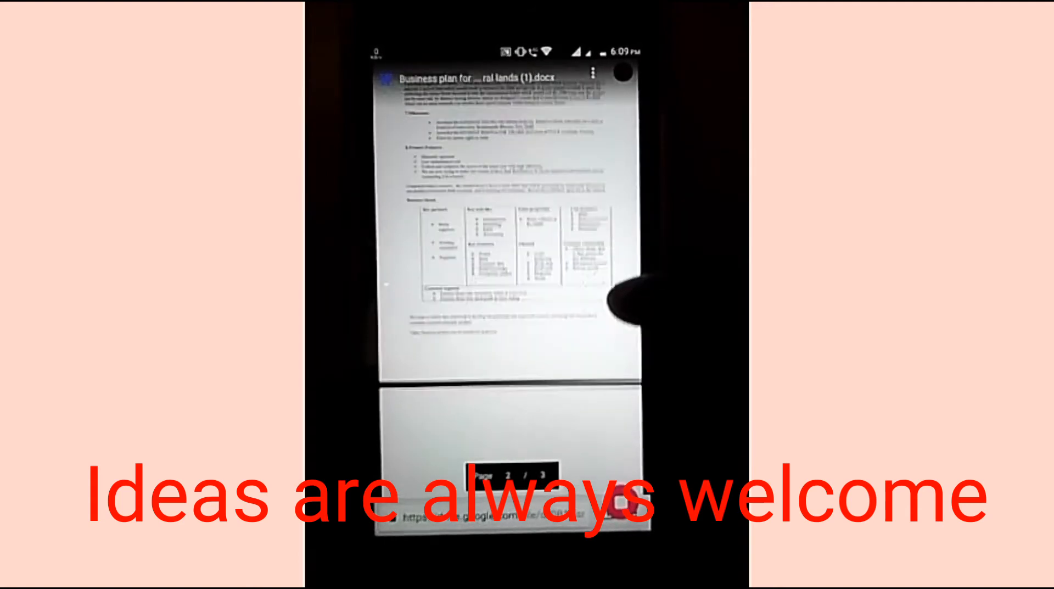